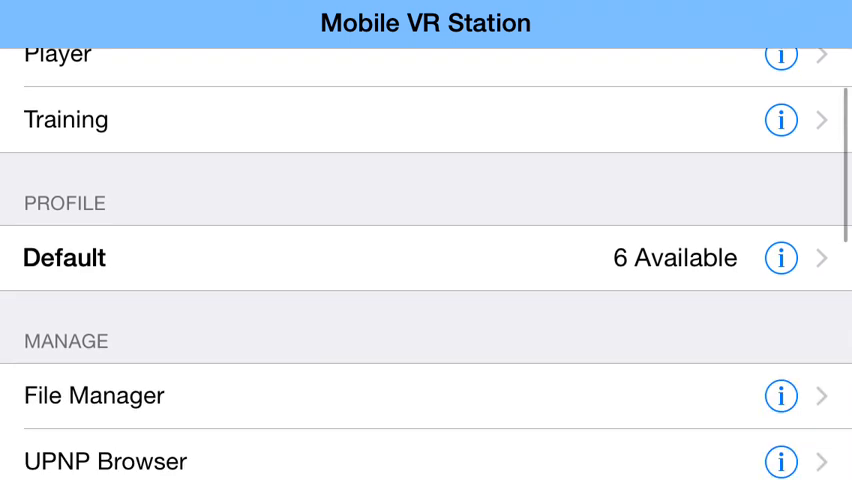
- Scroll the main list and start Player under Virtual Reality, opening the stereoscopic nebula scene
{"action": "scroll", "scroll_direction": "down", "scroll_amount": 3}
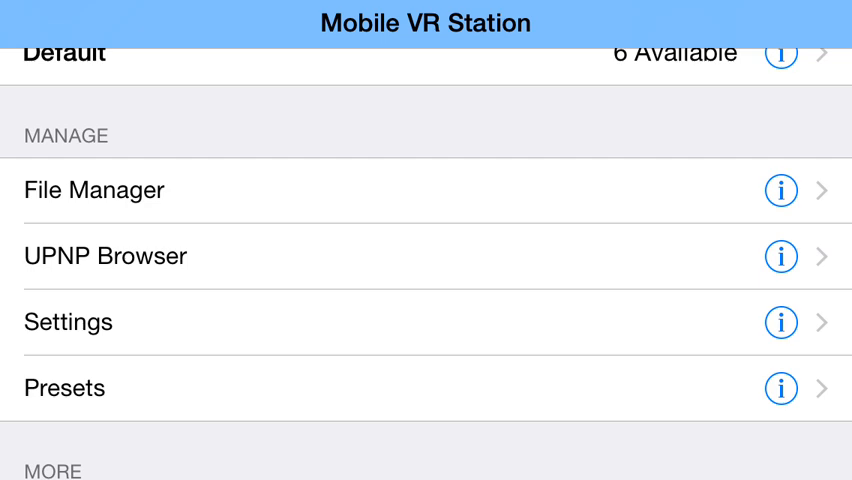
{"action": "scroll", "scroll_direction": "down", "scroll_amount": 3}
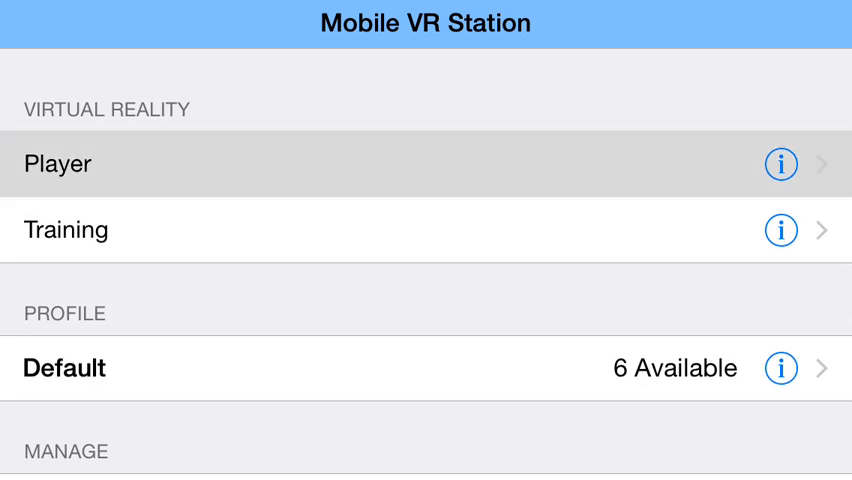
{"action": "left_click", "coordinate": [57, 163]}
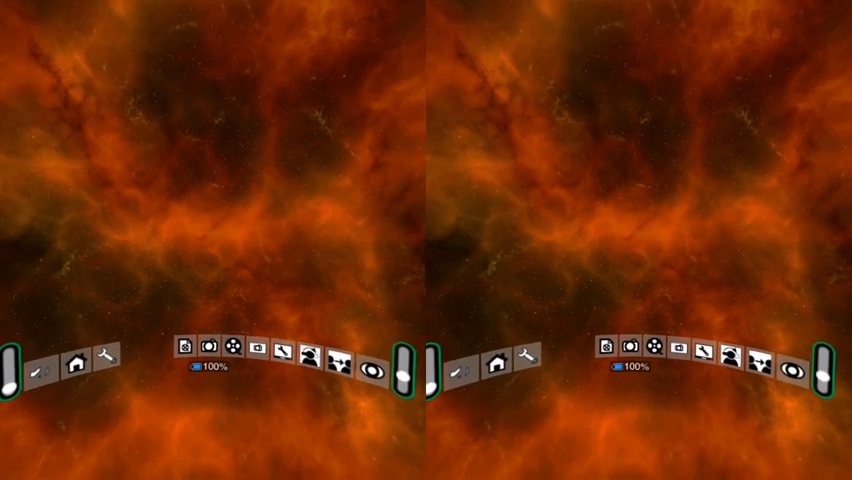